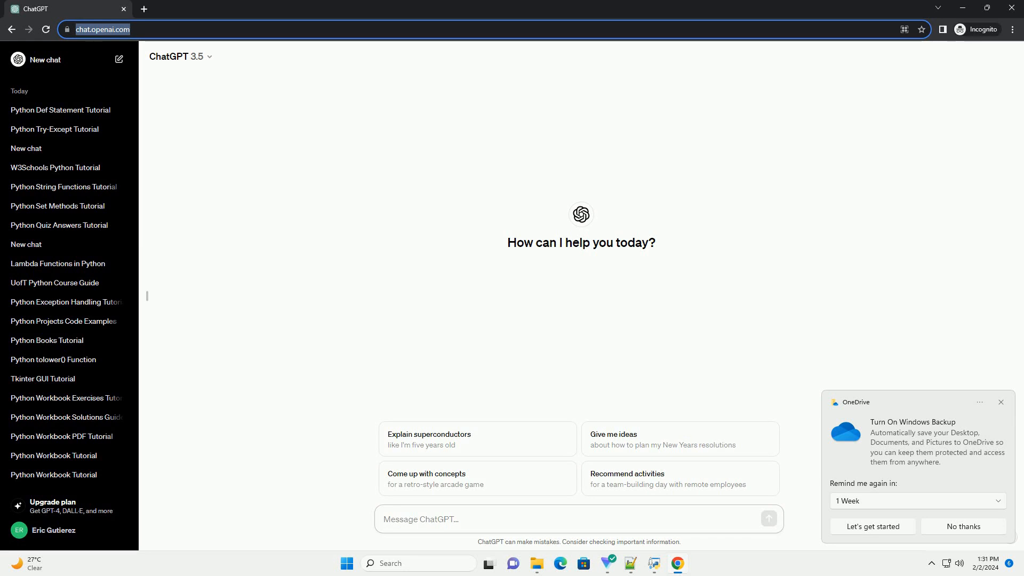
- Send the prompt 'write an informative tutorial about what does axis mean in python with code example'
{"action": "left_click", "coordinate": [575, 519]}
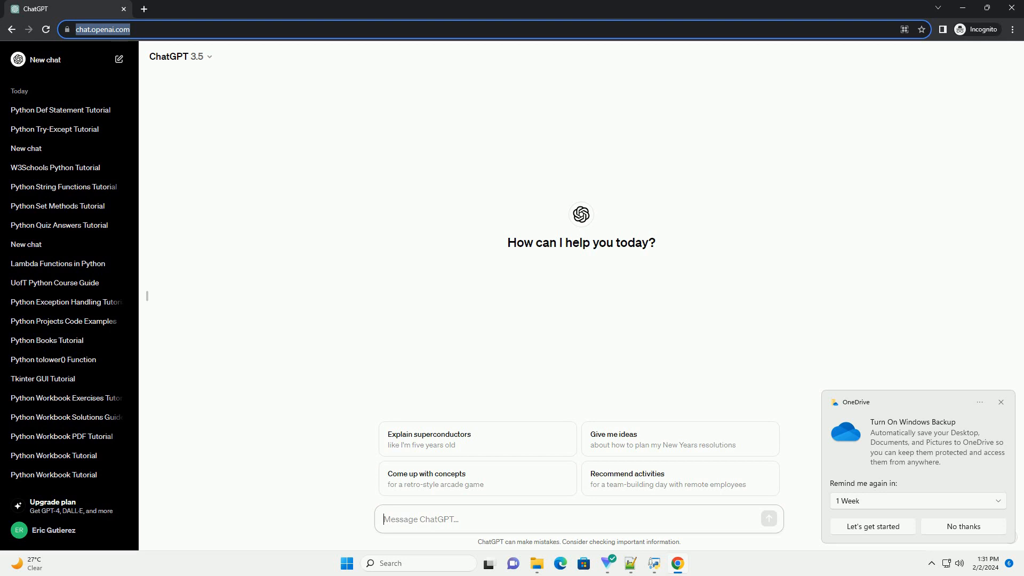
{"action": "key", "text": "Return"}
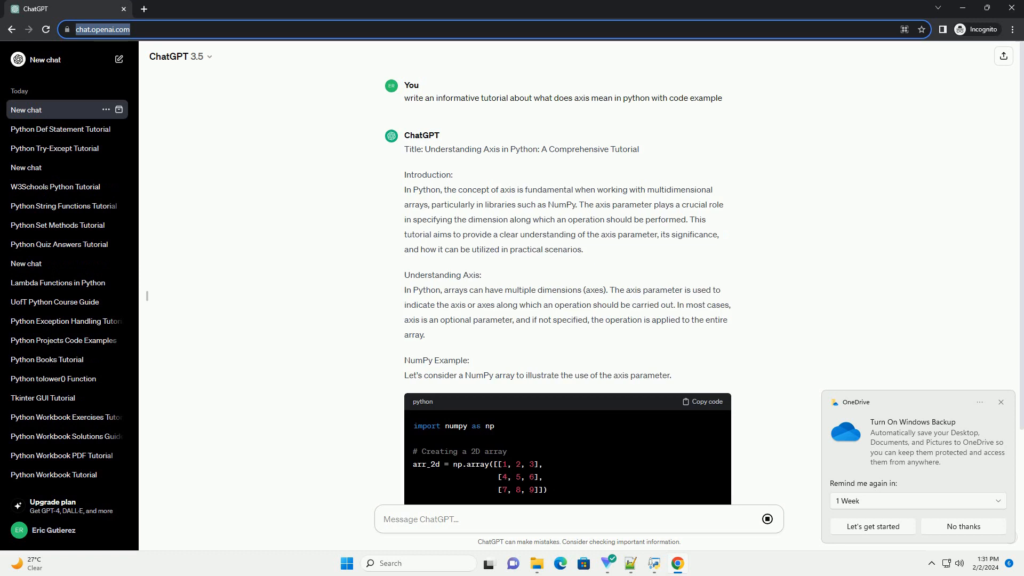
{"action": "scroll", "scroll_direction": "down", "scroll_amount": 3}
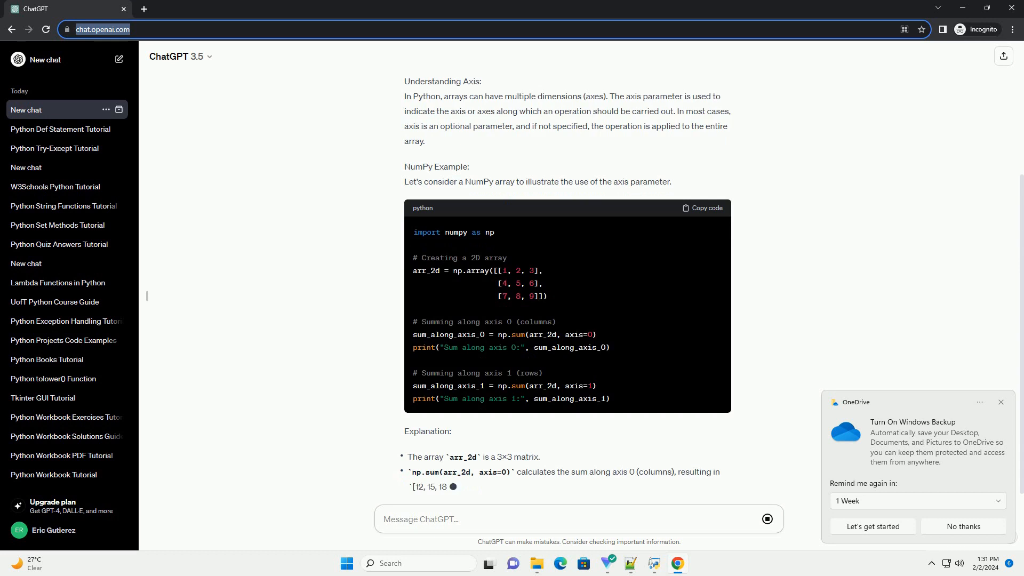
{"action": "scroll", "scroll_direction": "down", "scroll_amount": 3}
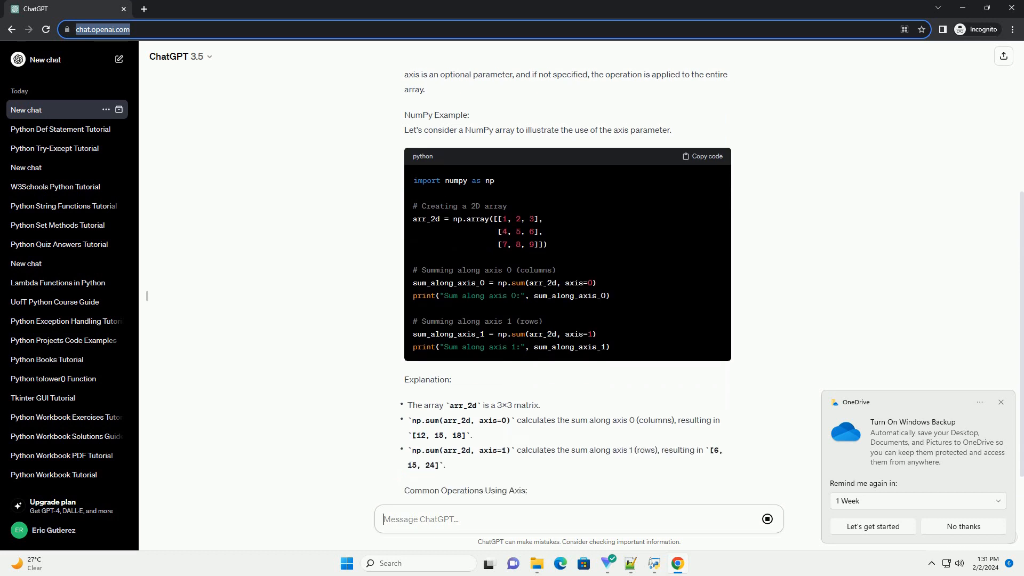
- Follow the generated tutorial through the mean, max and min examples to its conclusion in 'Python Axis Tutorial'
{"action": "scroll", "scroll_direction": "down", "scroll_amount": 3}
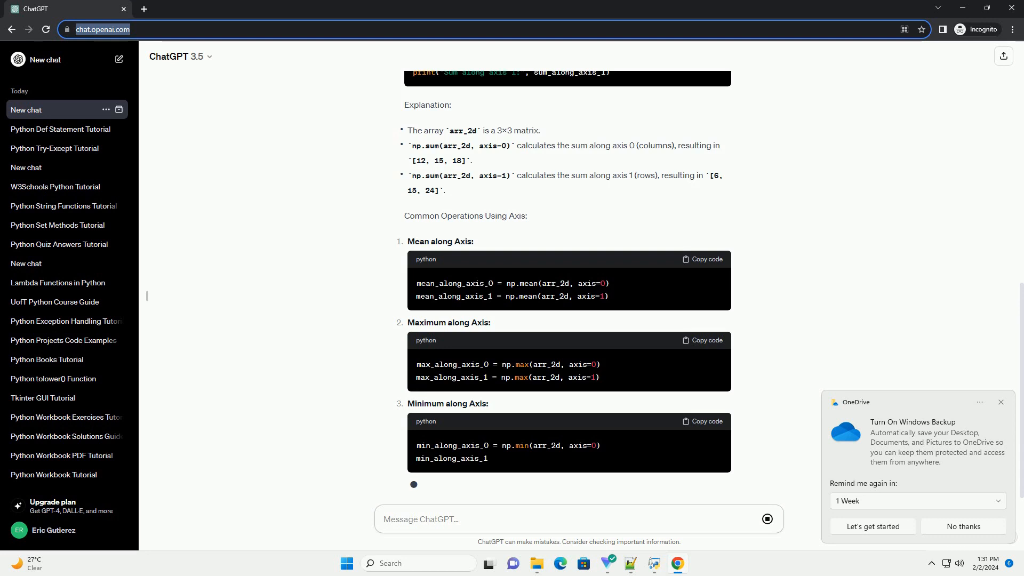
{"action": "scroll", "scroll_direction": "down", "scroll_amount": 3}
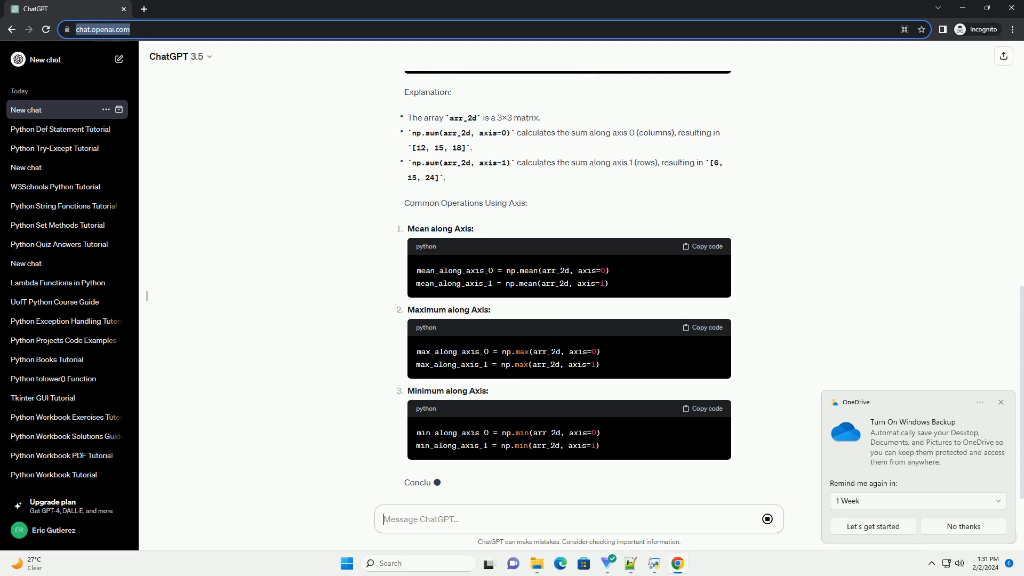
{"action": "scroll", "scroll_direction": "down", "scroll_amount": 3}
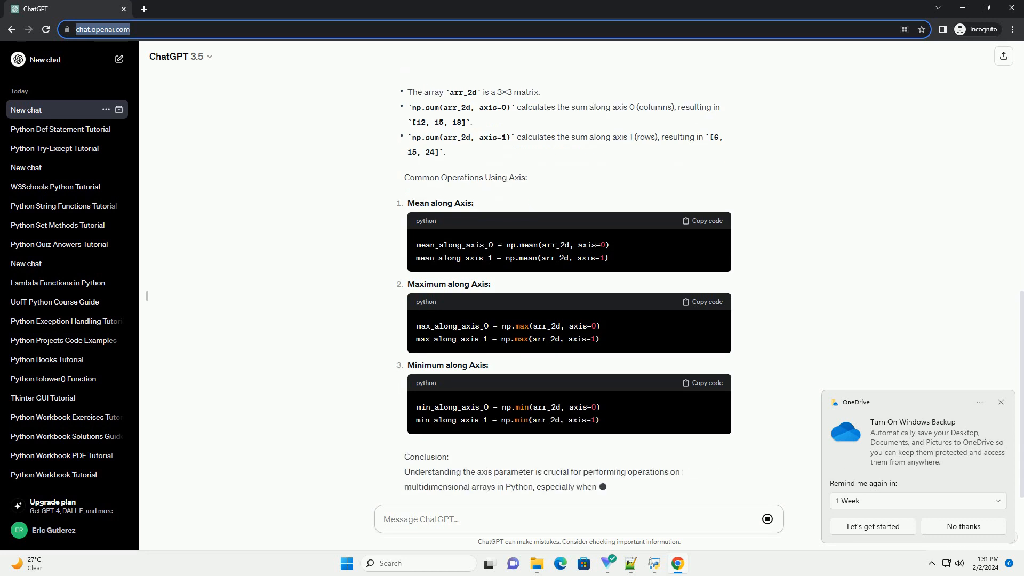
{"action": "scroll", "scroll_direction": "down", "scroll_amount": 3}
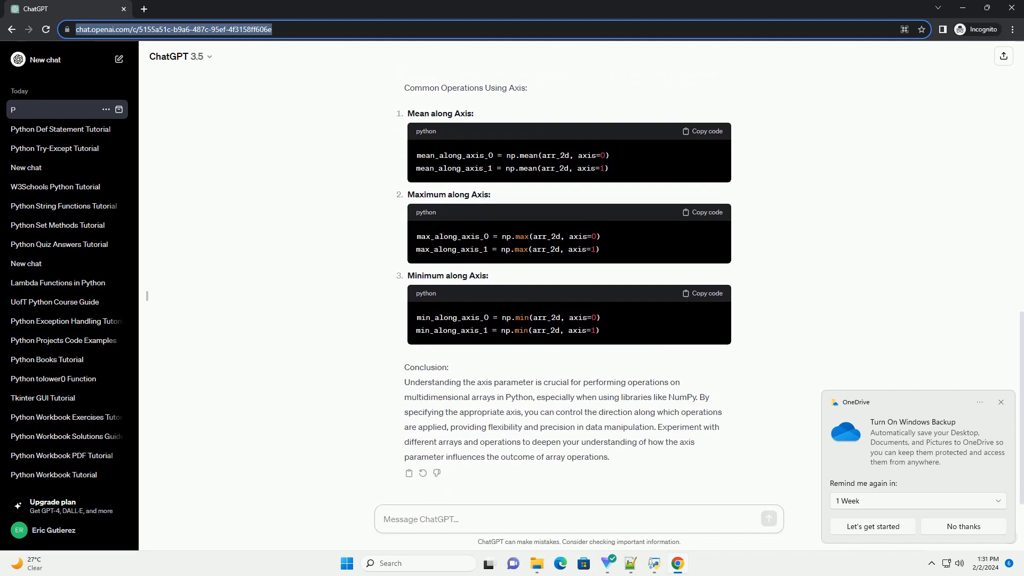
{"action": "type", "text": "Python Axi"}
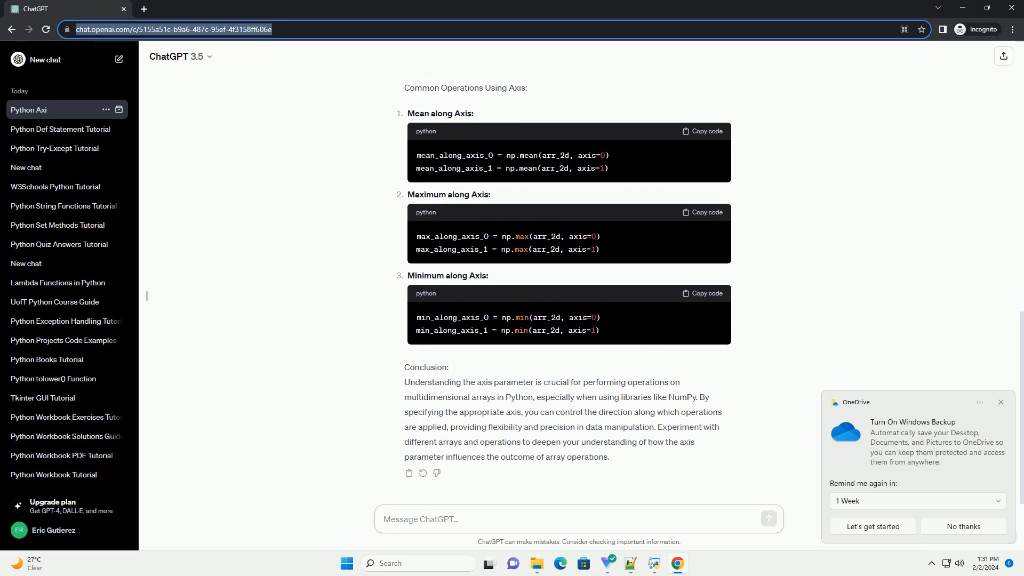
{"action": "left_click", "coordinate": [28, 110]}
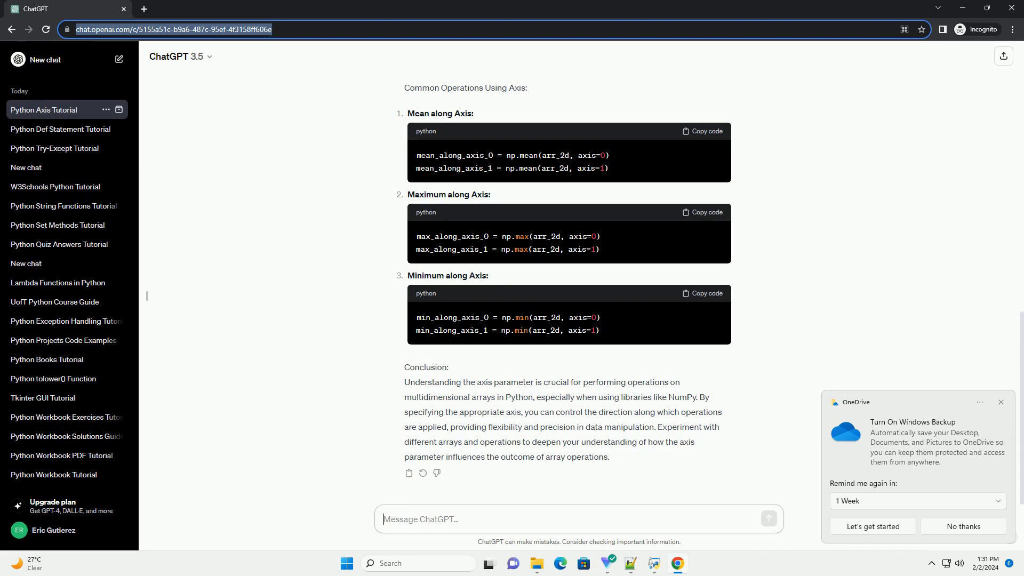